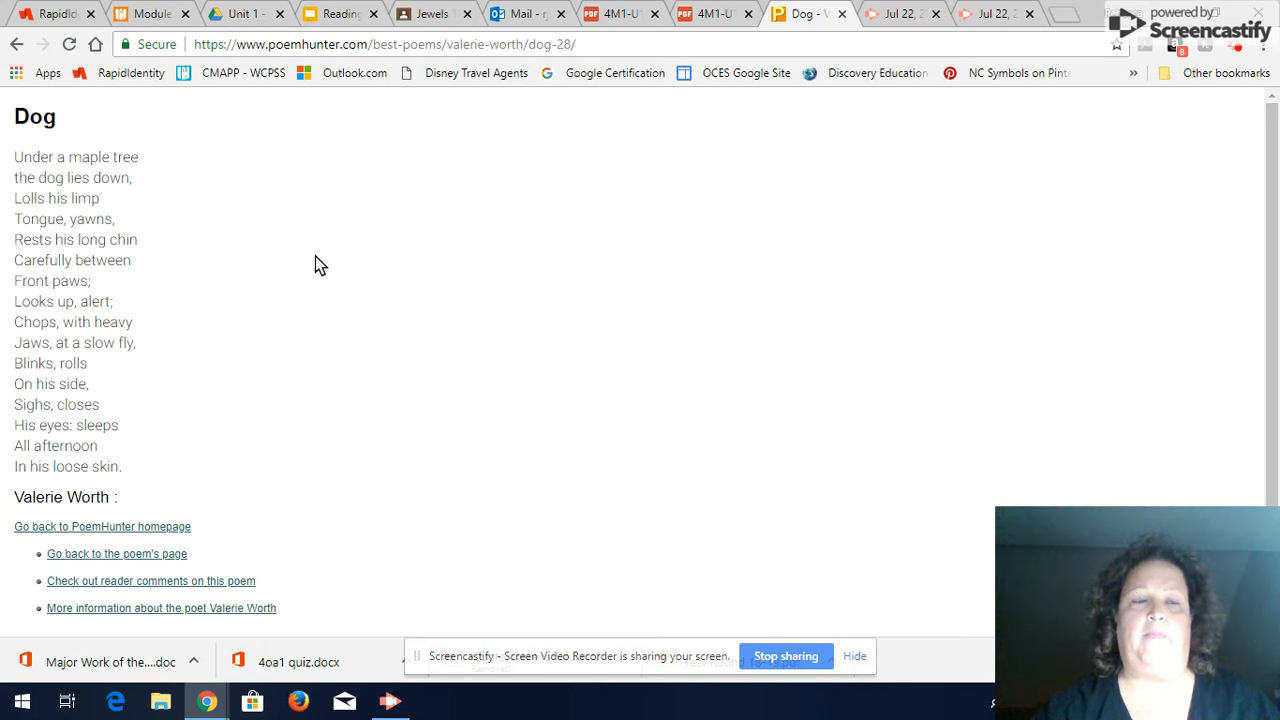
pyautogui.moveTo(710, 13)
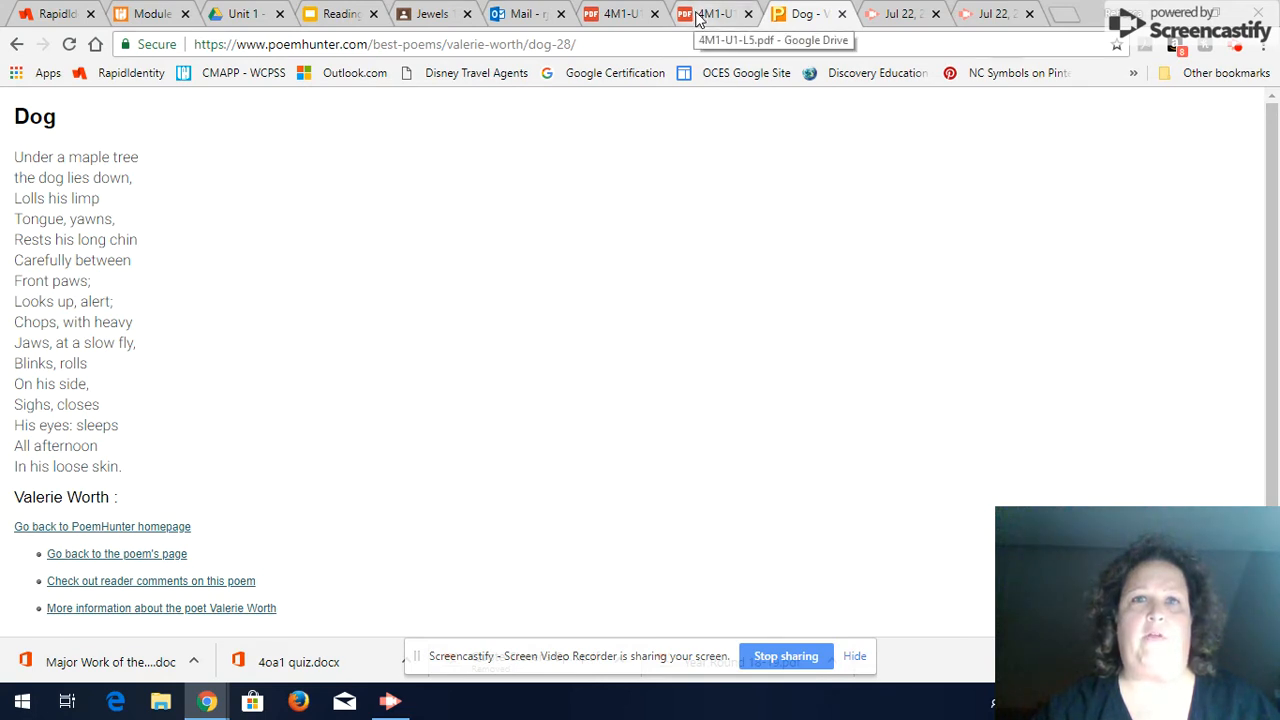
# Switch to the lesson PDF showing the Criteria of an Effective Summary Anchor Chart.
pyautogui.click(710, 13)
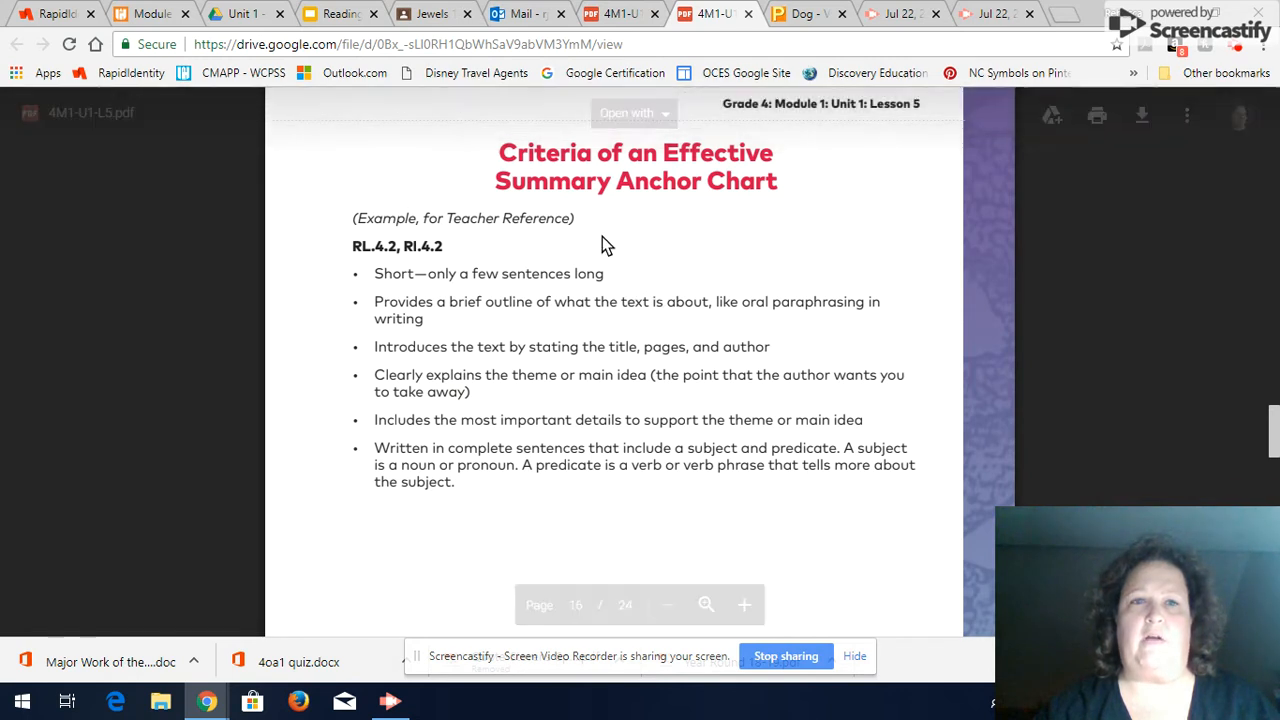
pyautogui.moveTo(598, 209)
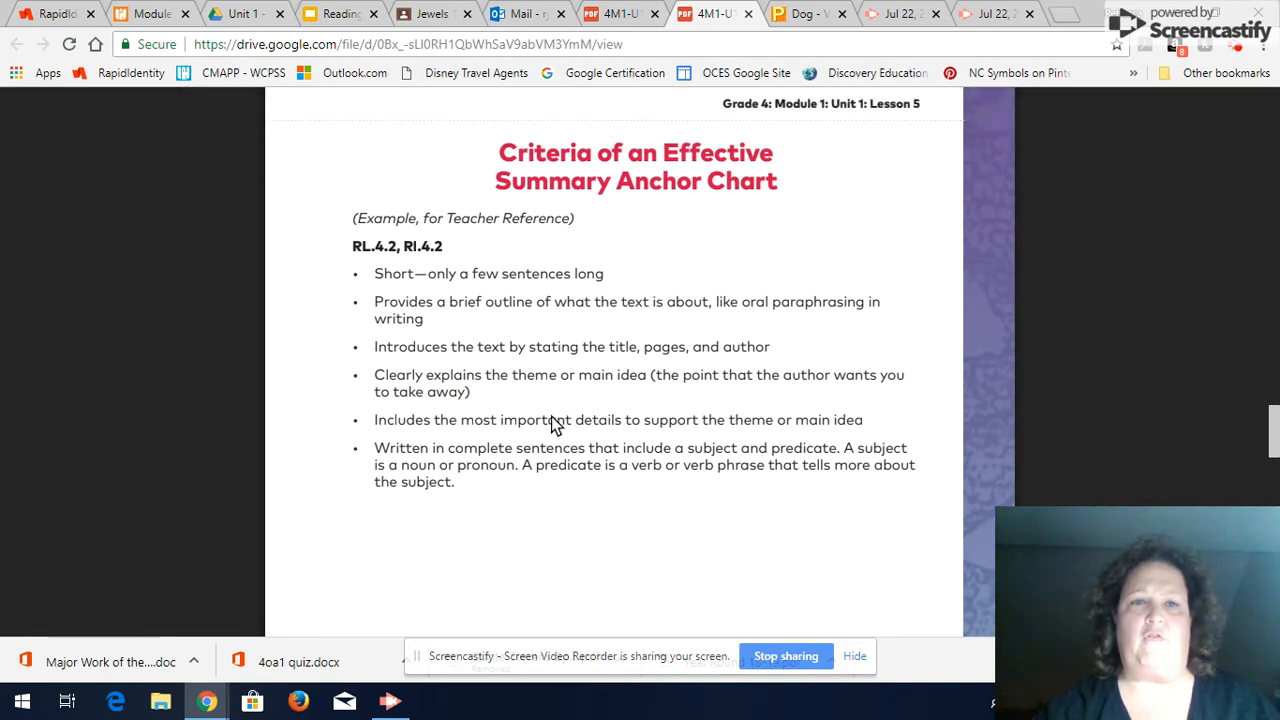
pyautogui.moveTo(410, 278)
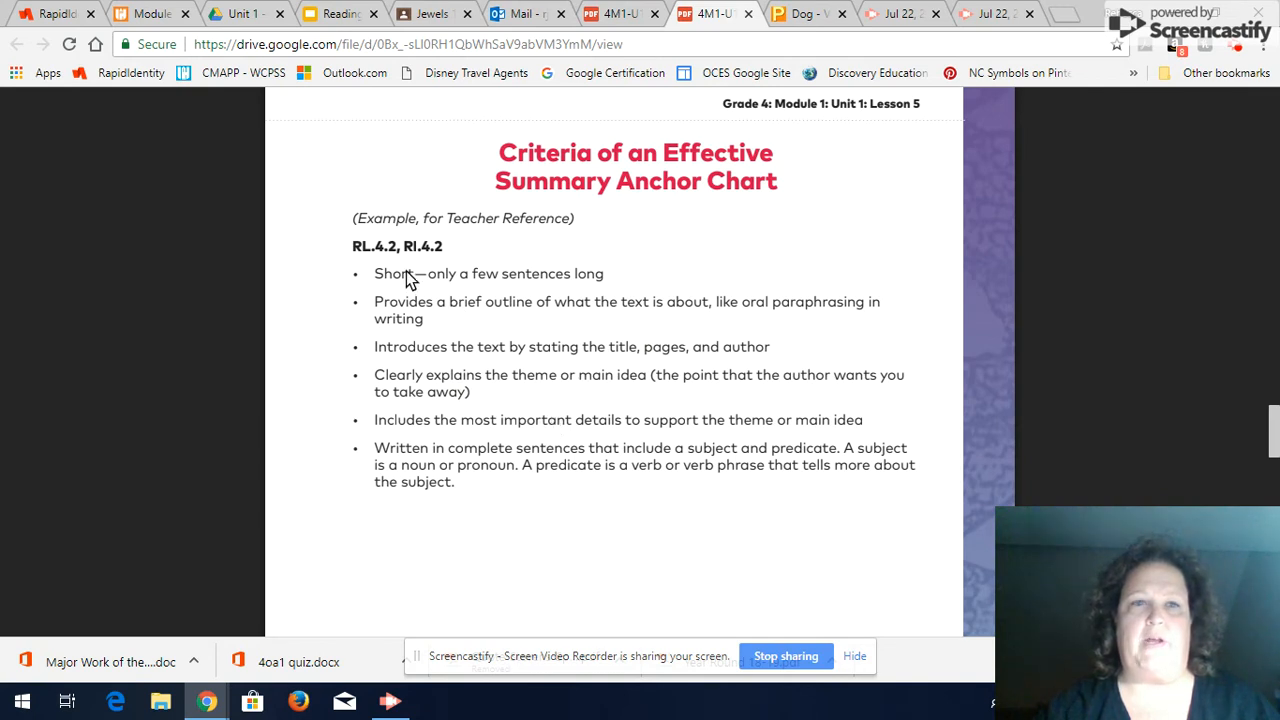
pyautogui.moveTo(533, 298)
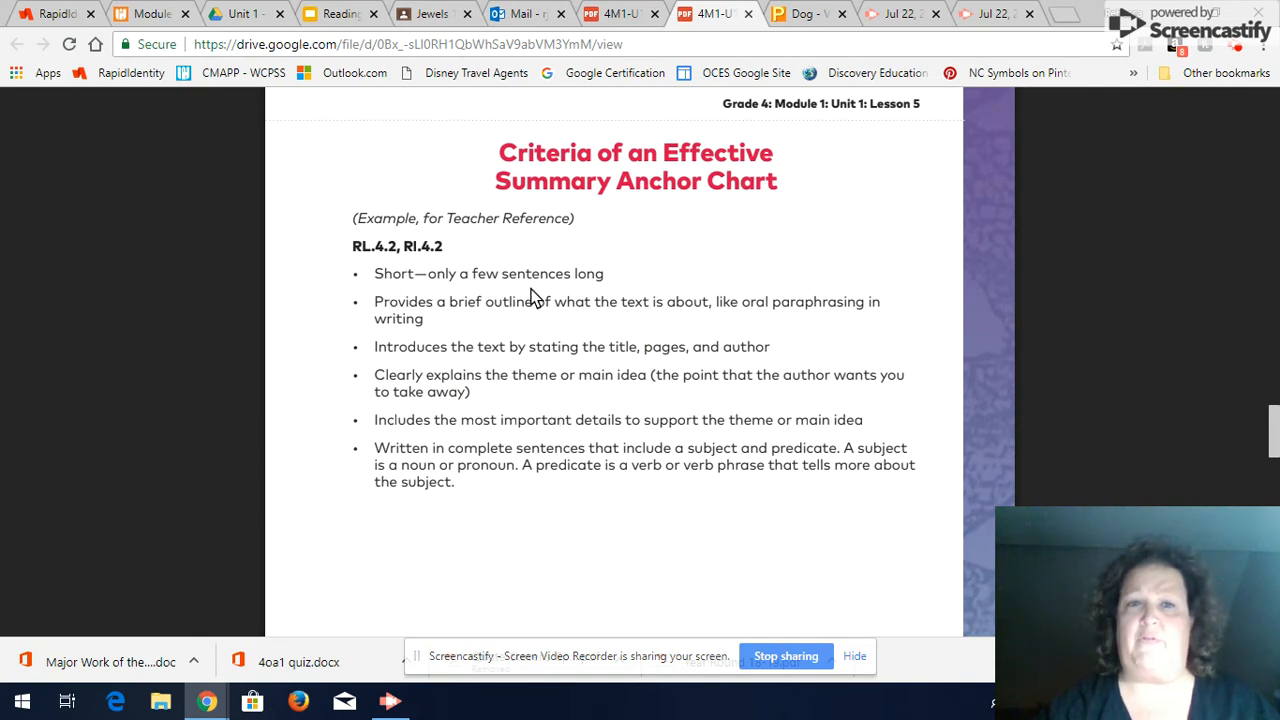
pyautogui.moveTo(569, 318)
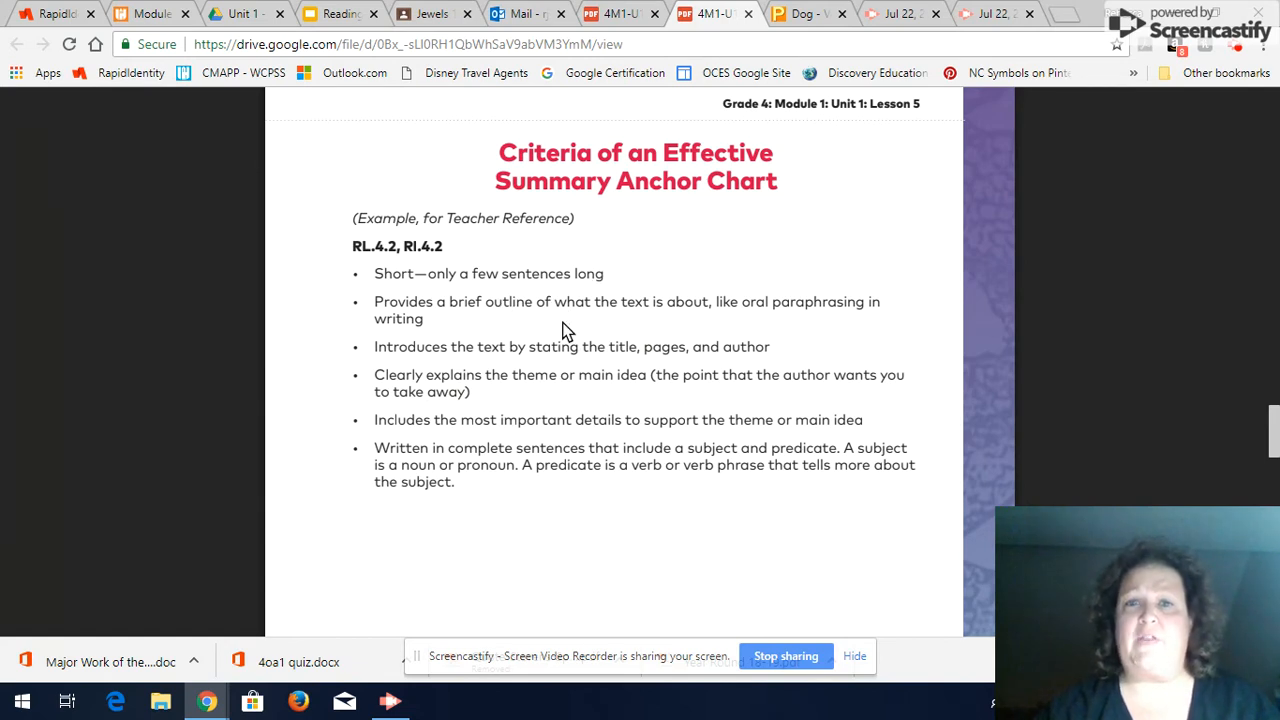
pyautogui.moveTo(460, 362)
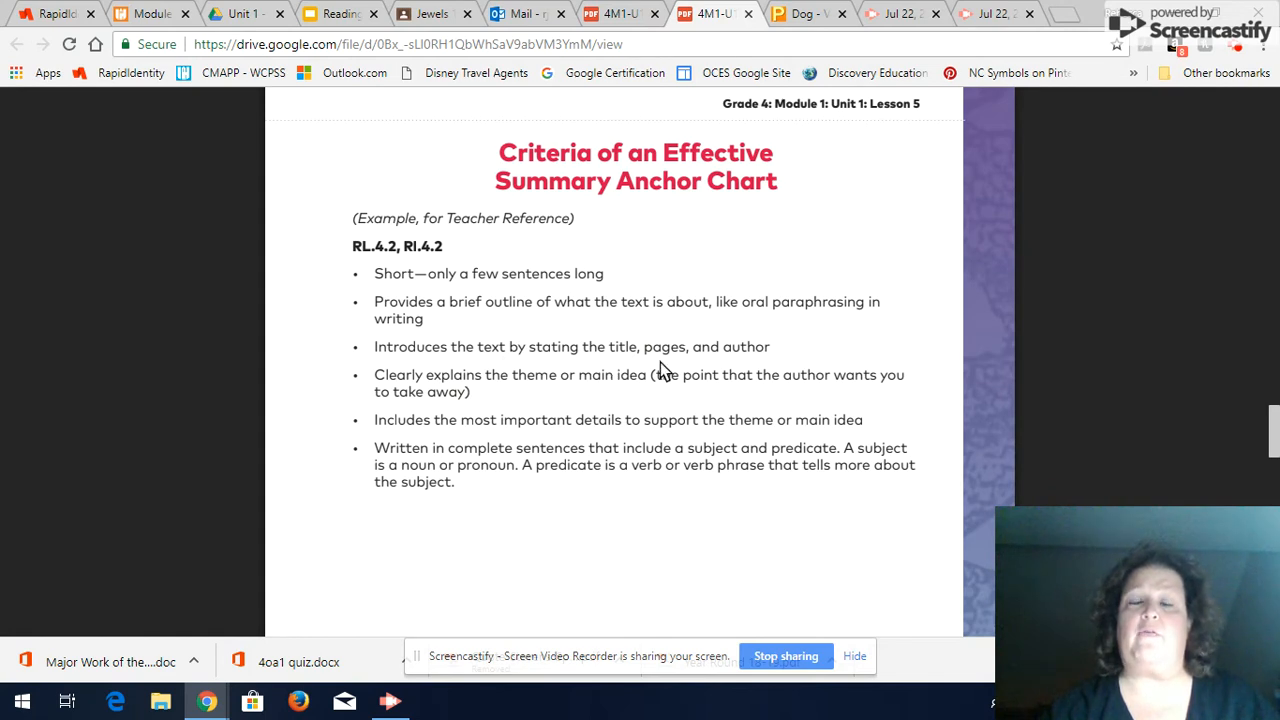
pyautogui.moveTo(540, 390)
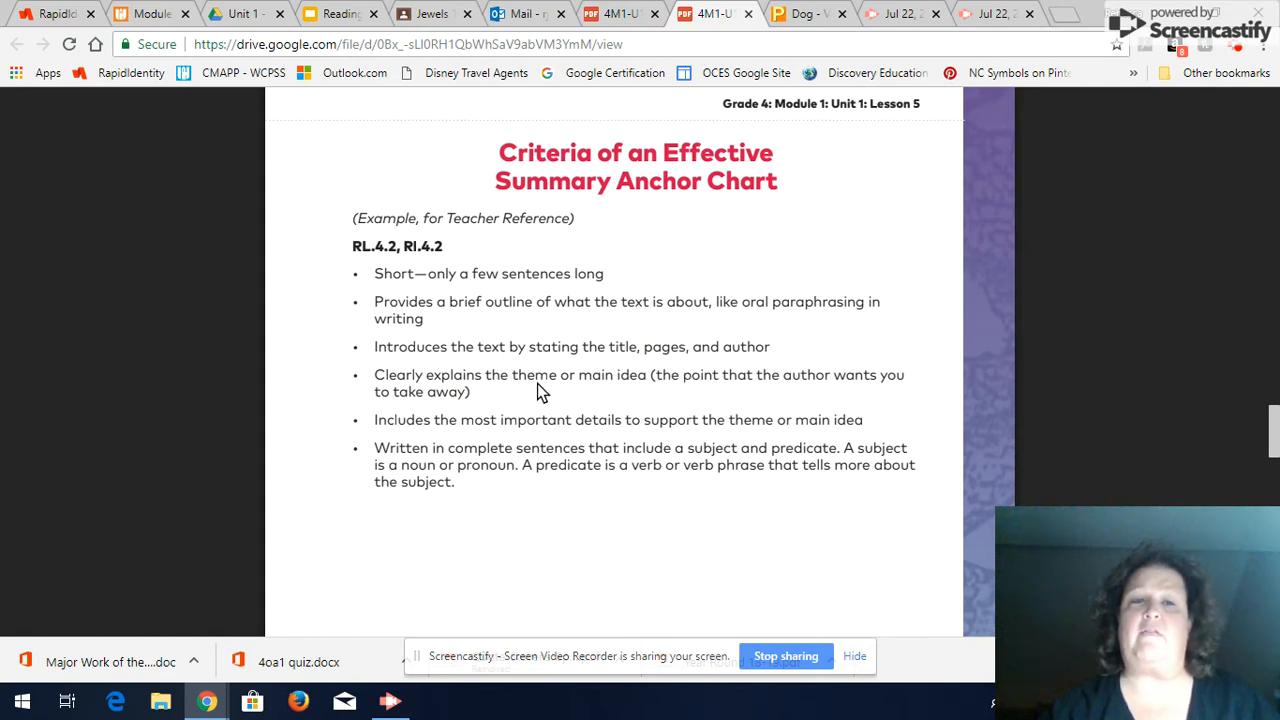
pyautogui.moveTo(600, 420)
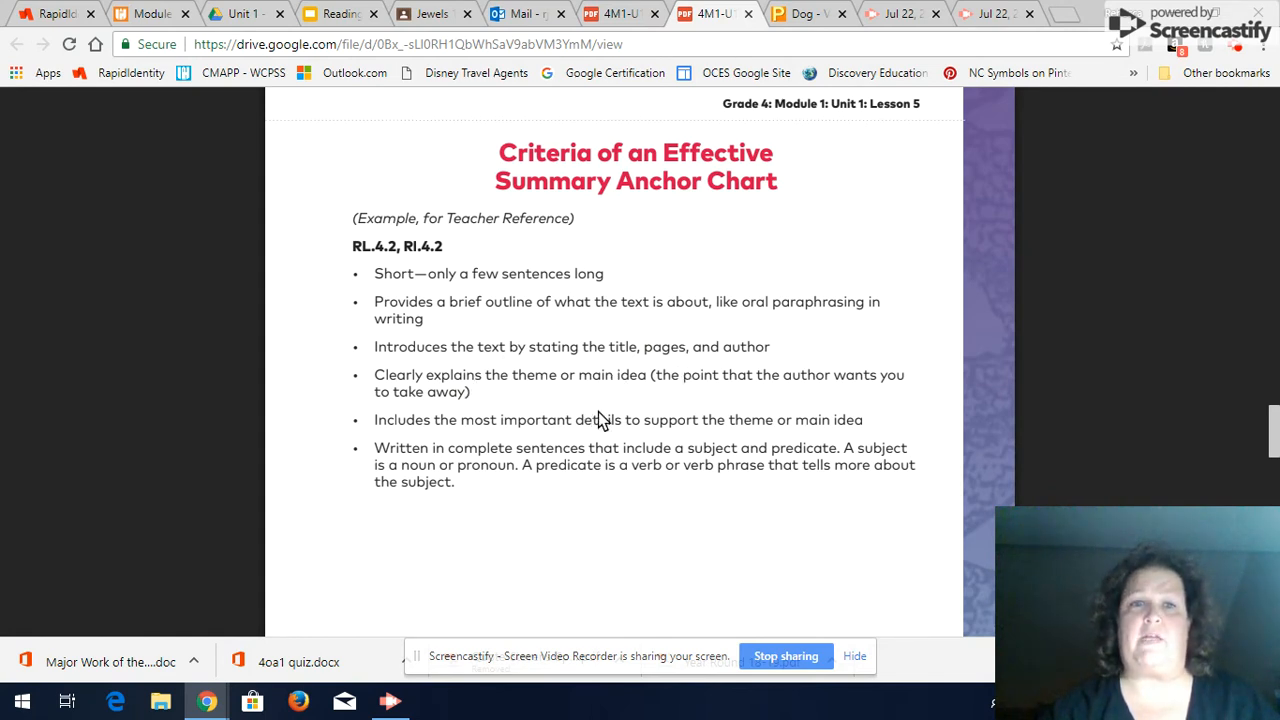
pyautogui.moveTo(712, 442)
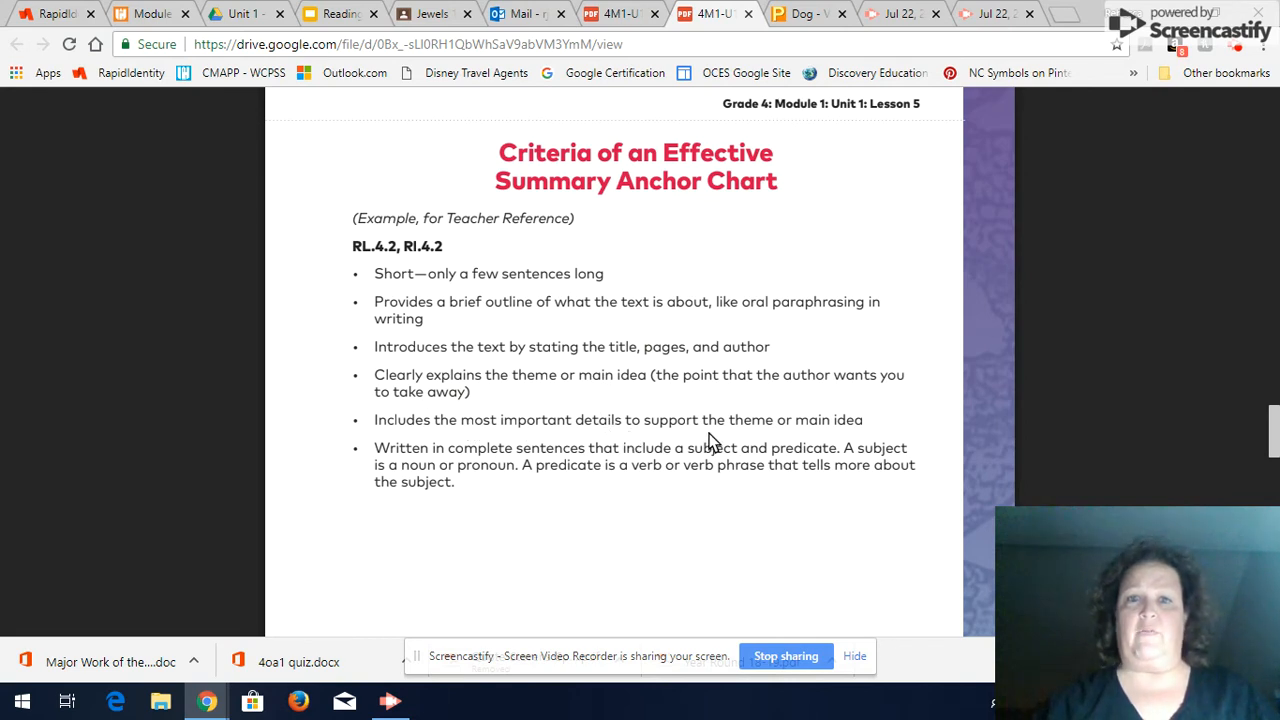
pyautogui.moveTo(565, 475)
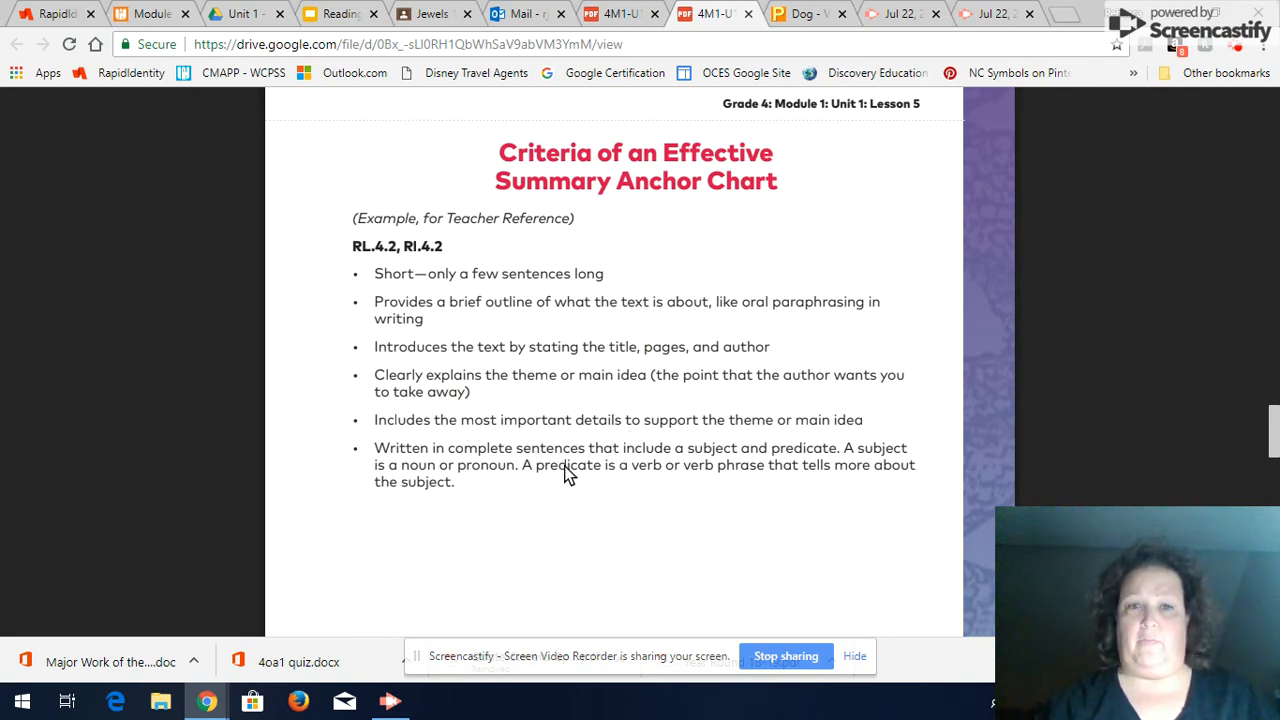
pyautogui.moveTo(762, 460)
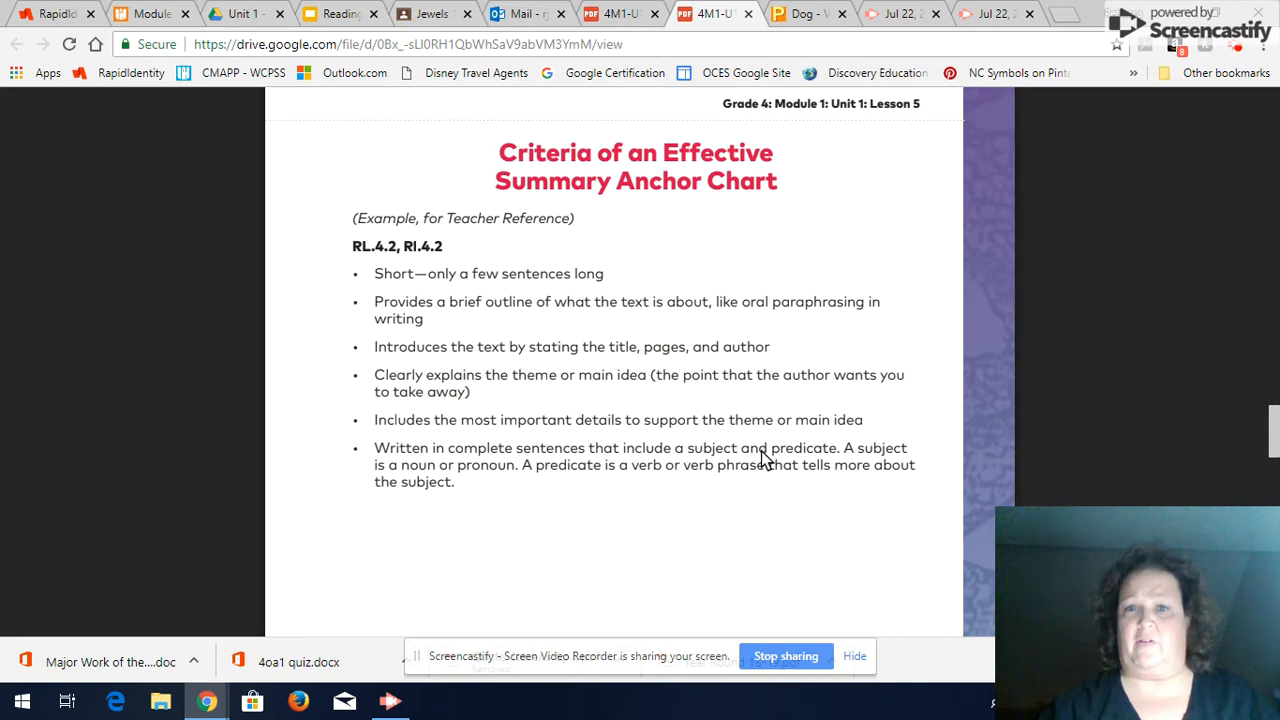
pyautogui.moveTo(500, 478)
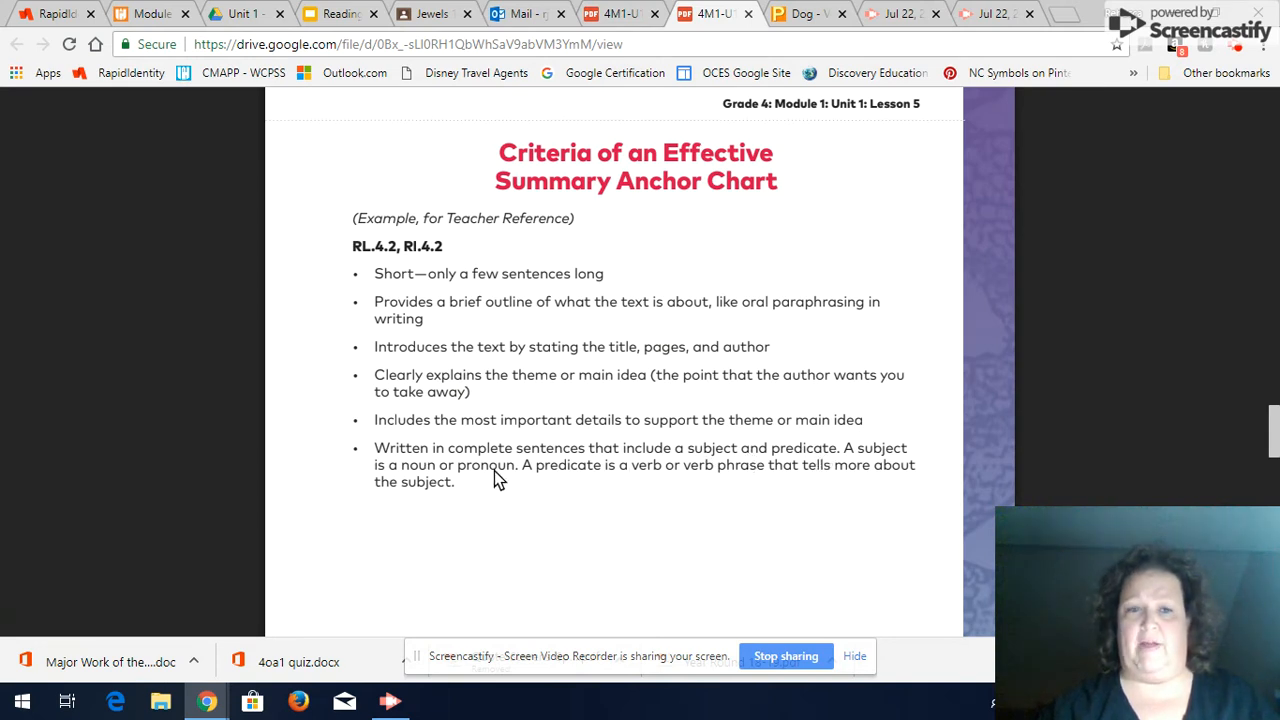
pyautogui.moveTo(588, 478)
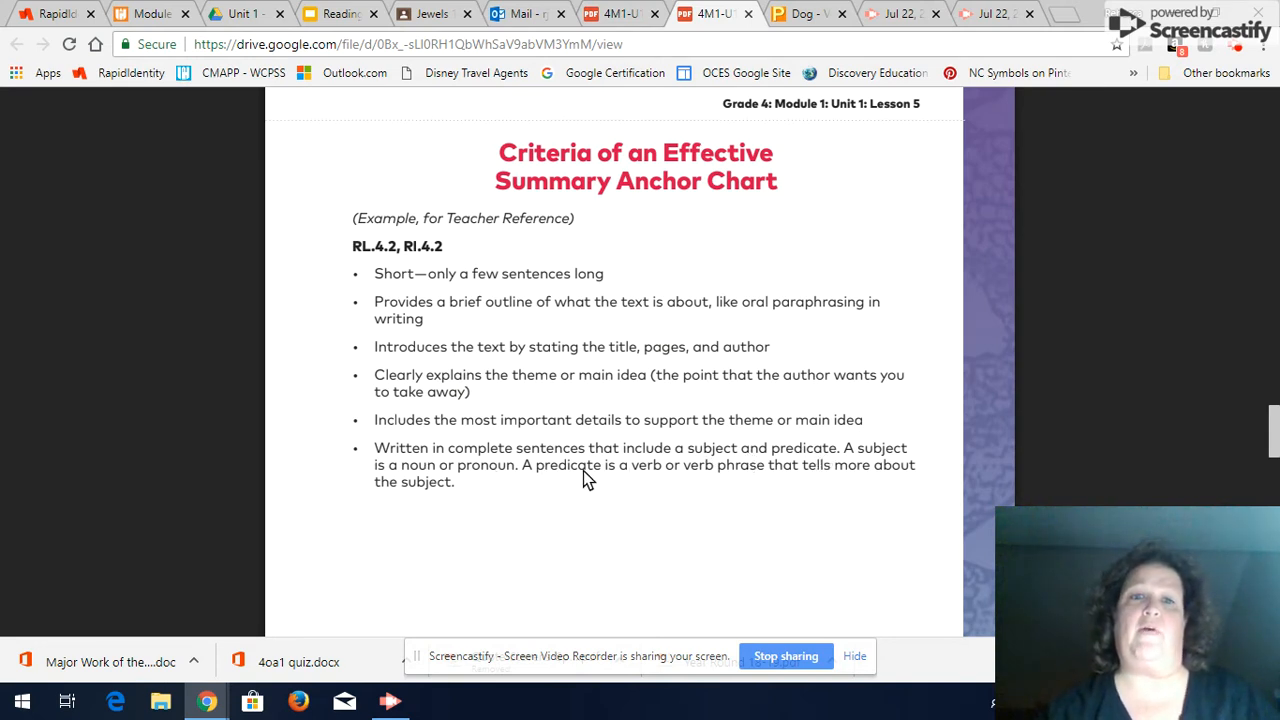
pyautogui.moveTo(768, 469)
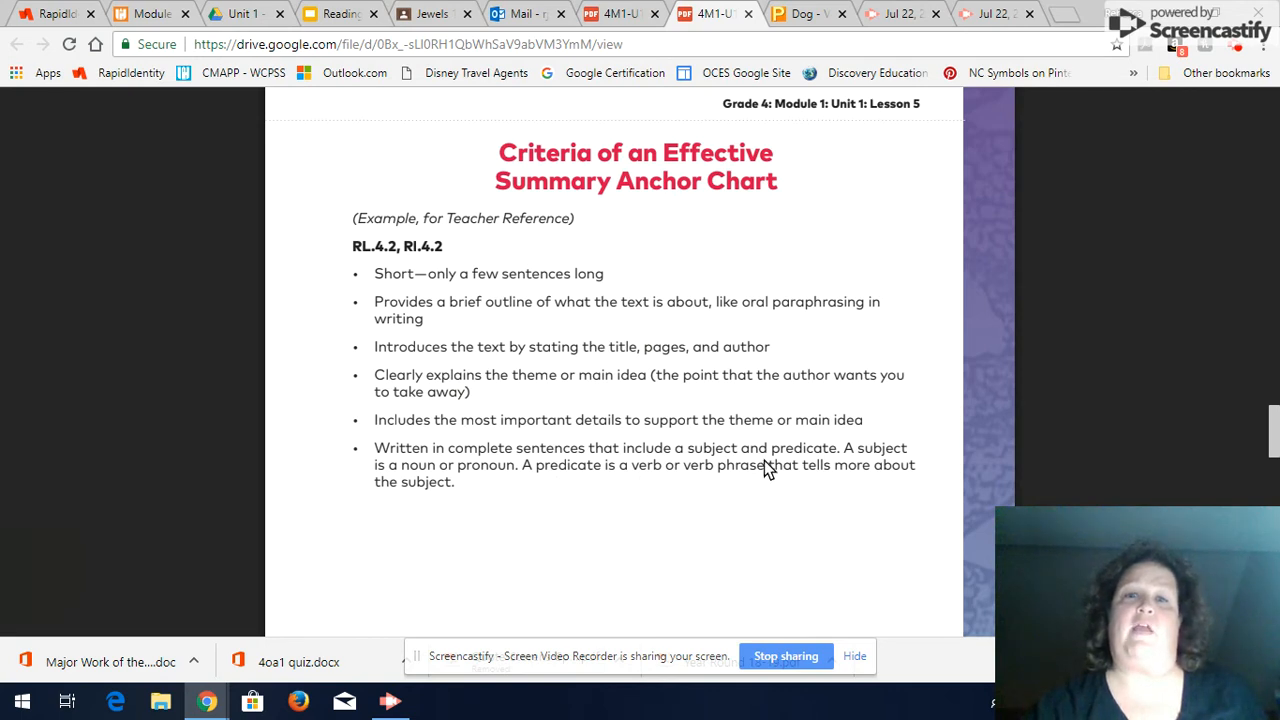
pyautogui.moveTo(688, 475)
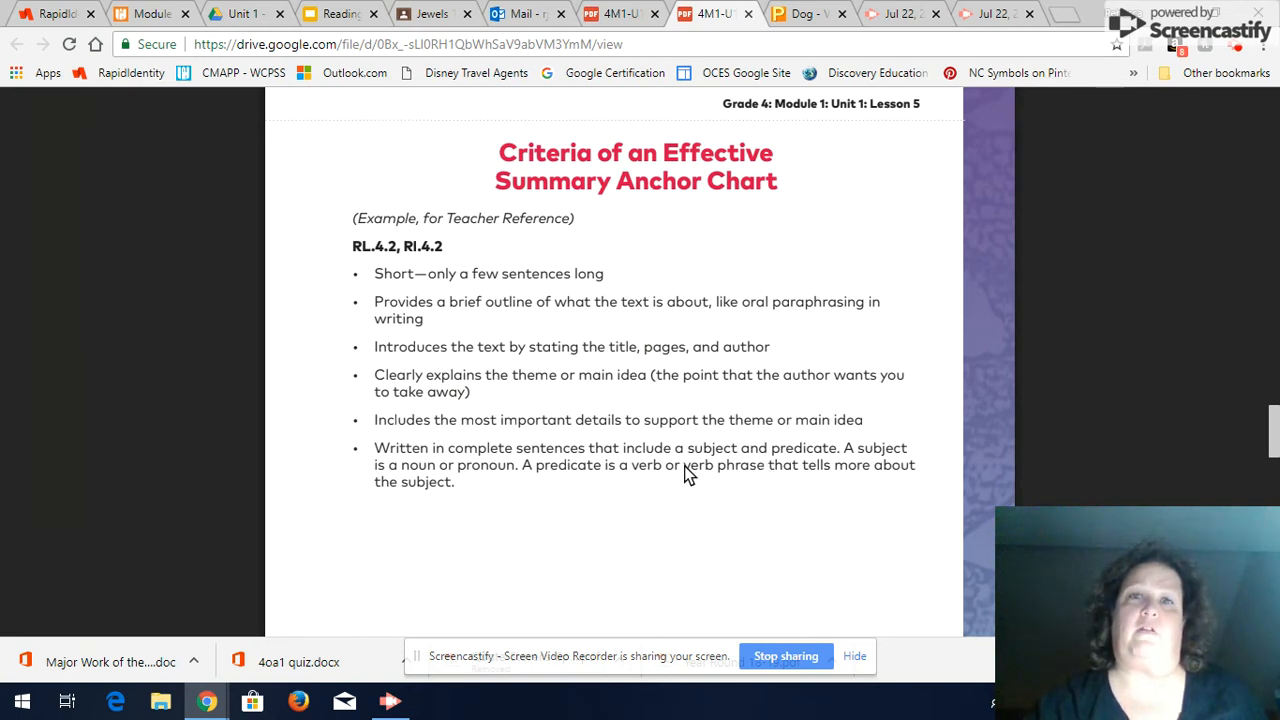
pyautogui.moveTo(623, 211)
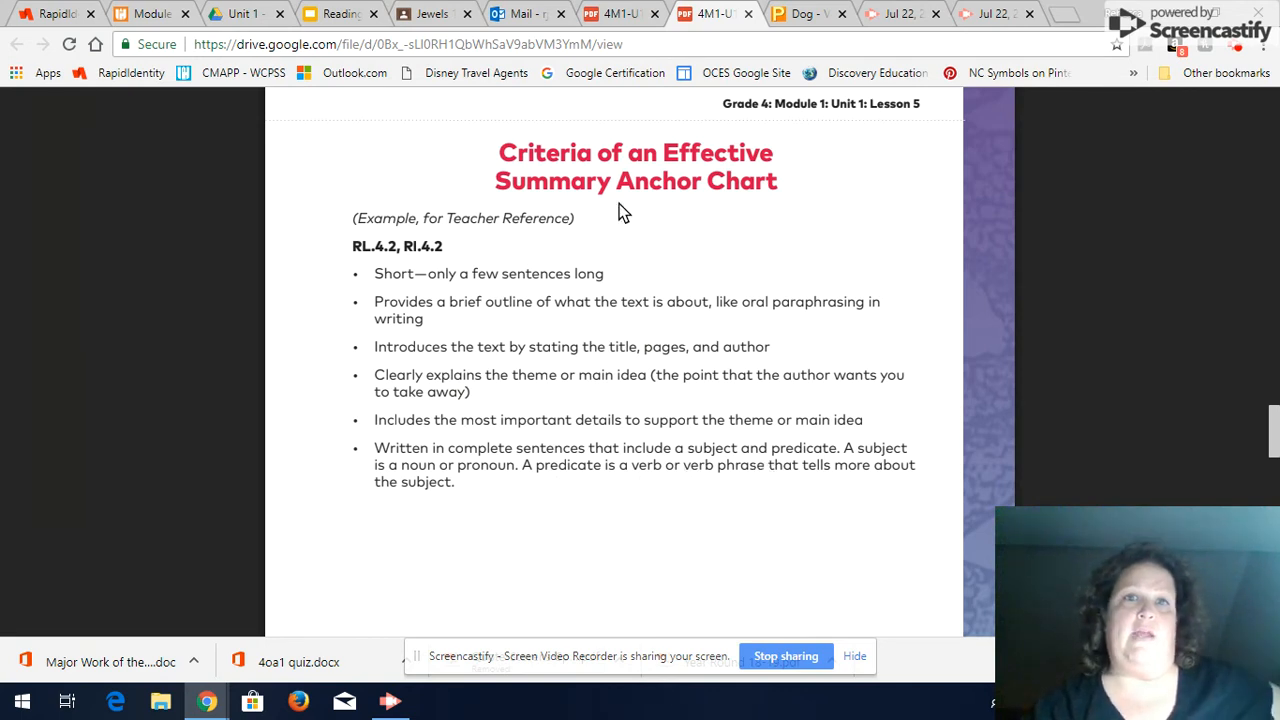
# Switch to 4M1-U1-L6.pdf and scroll page 16 down to the note-catcher's empty Summary box.
pyautogui.click(620, 13)
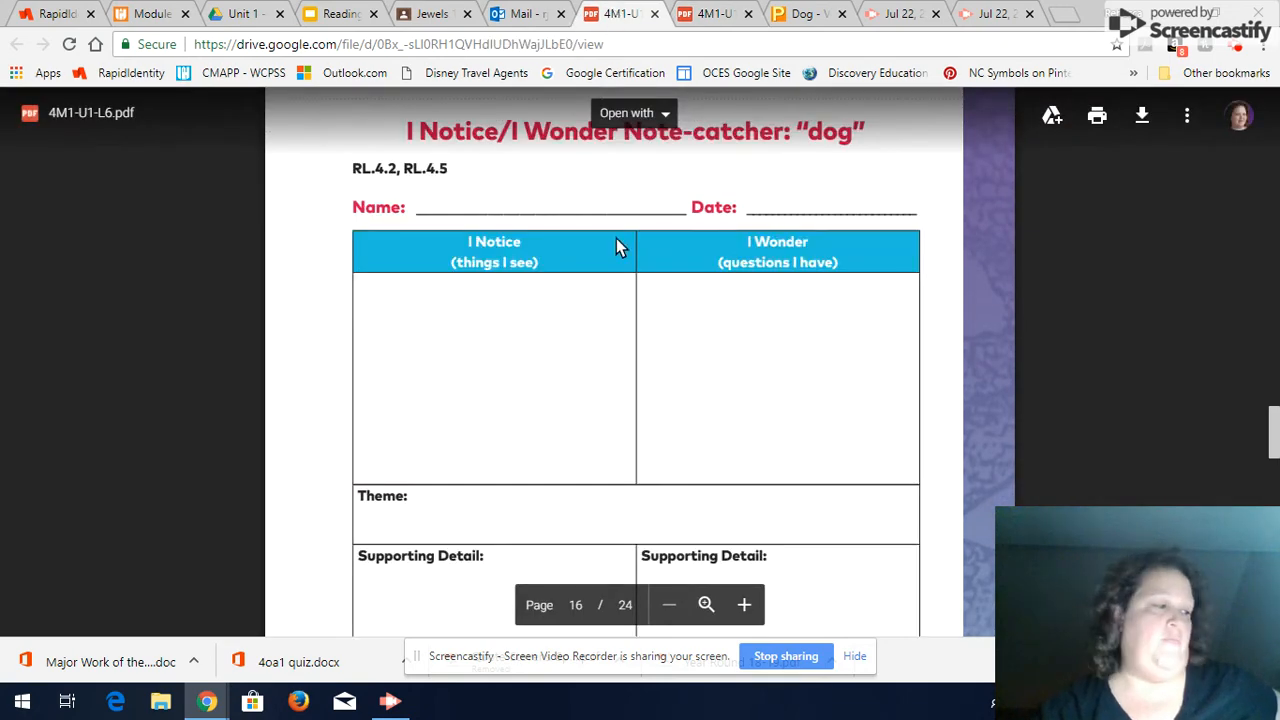
pyautogui.moveTo(602, 505)
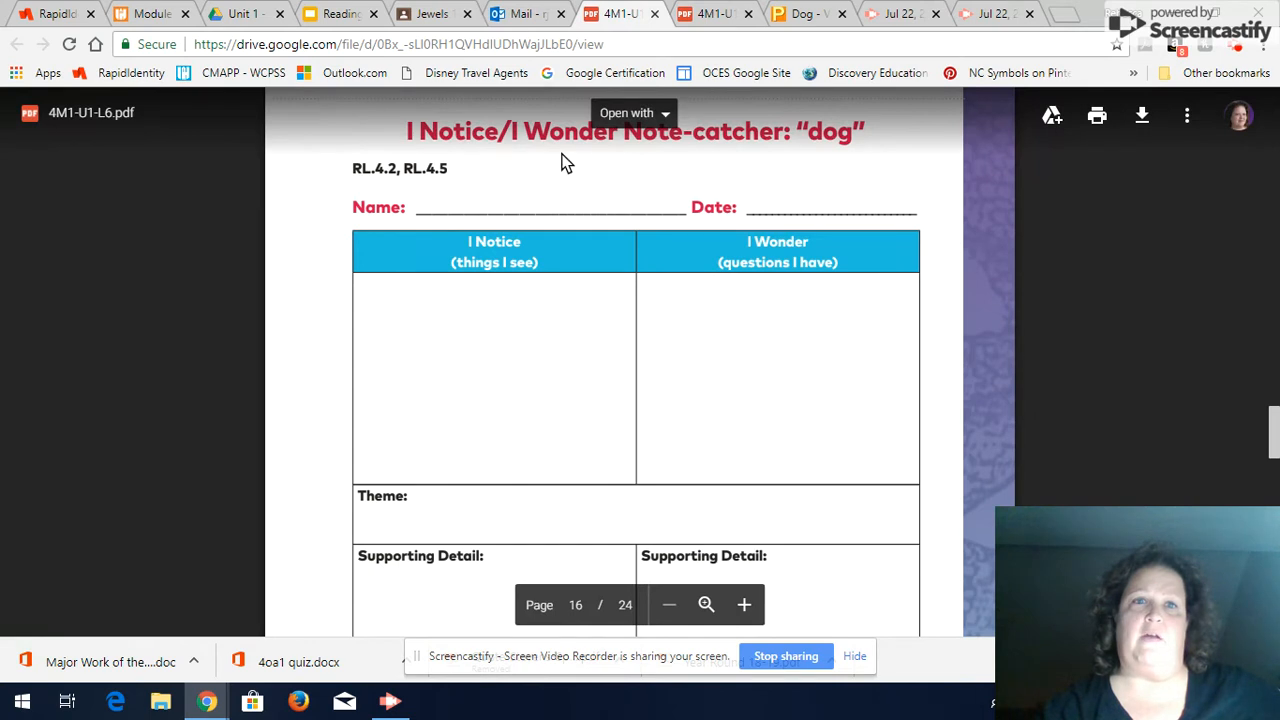
pyautogui.scroll(-3)
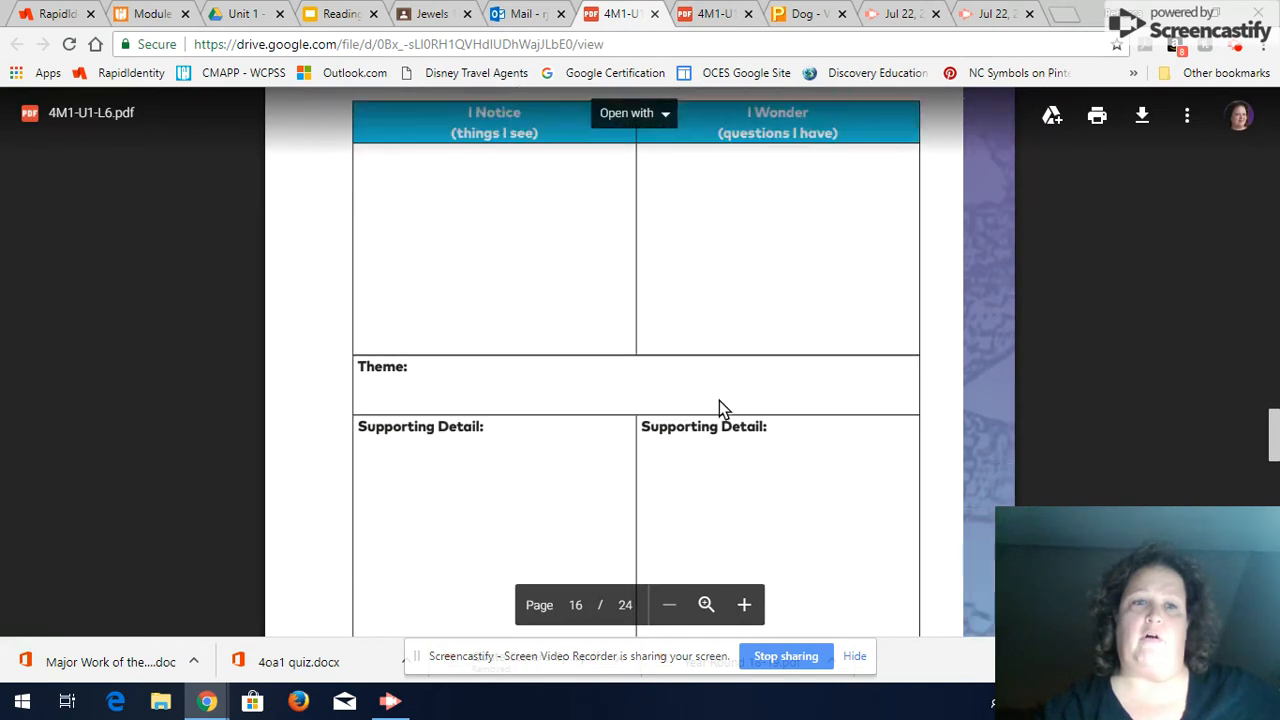
pyautogui.scroll(-3)
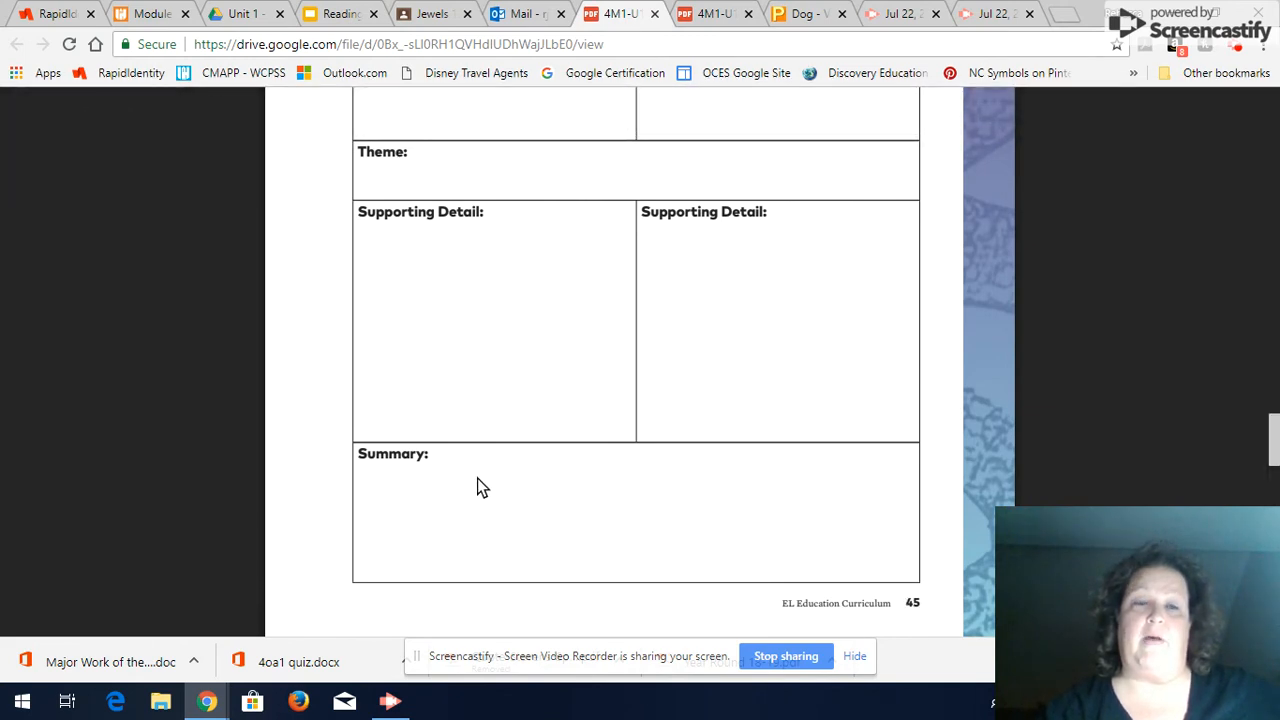
pyautogui.moveTo(545, 508)
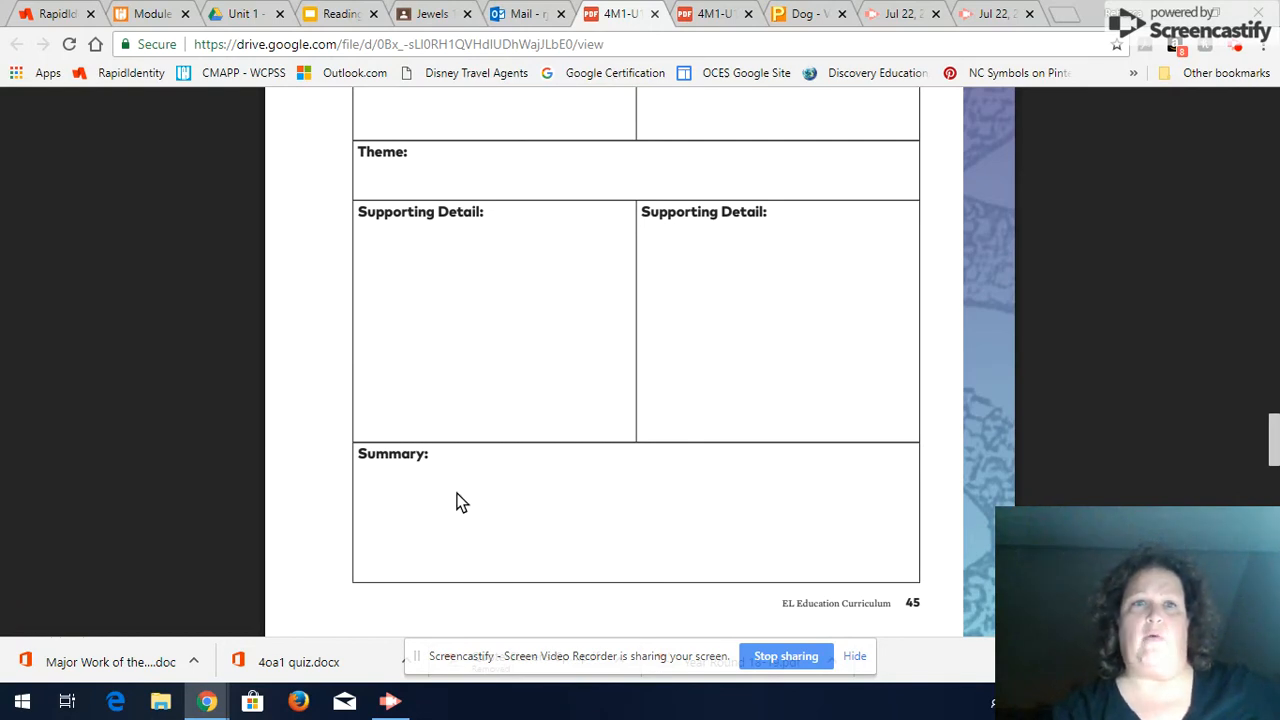
pyautogui.moveTo(488, 493)
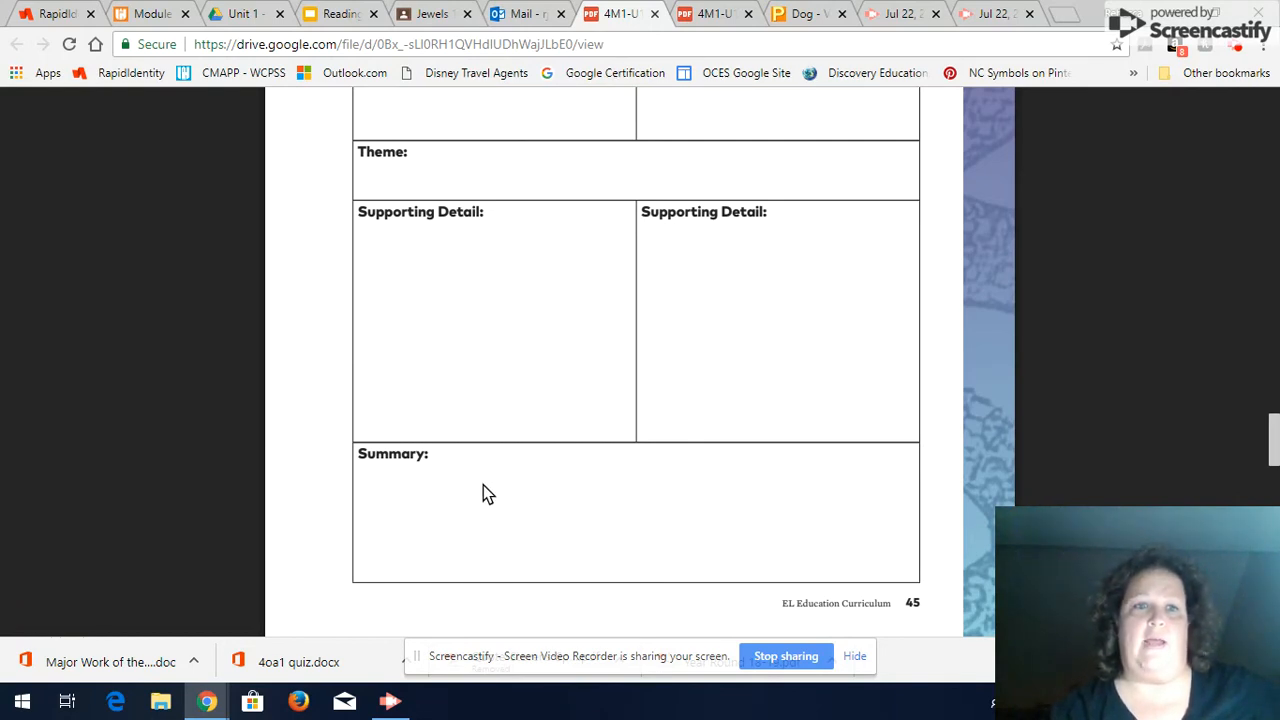
pyautogui.moveTo(469, 489)
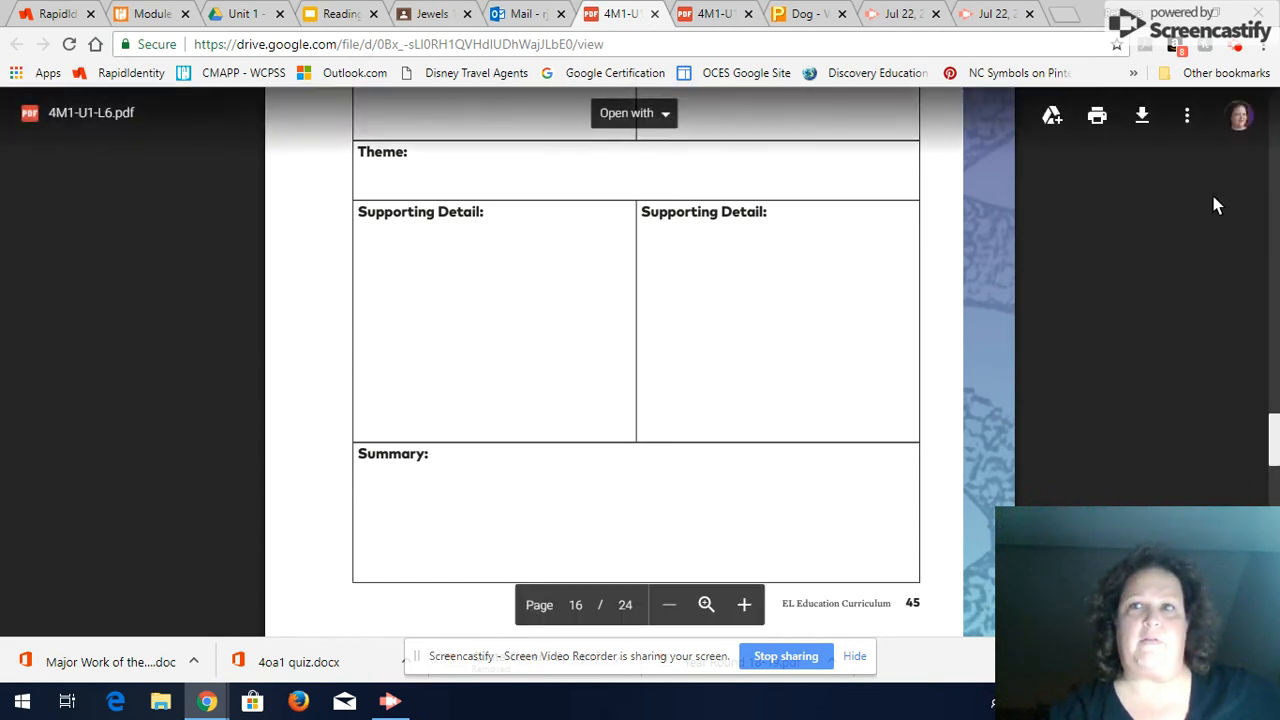
pyautogui.moveTo(1237, 52)
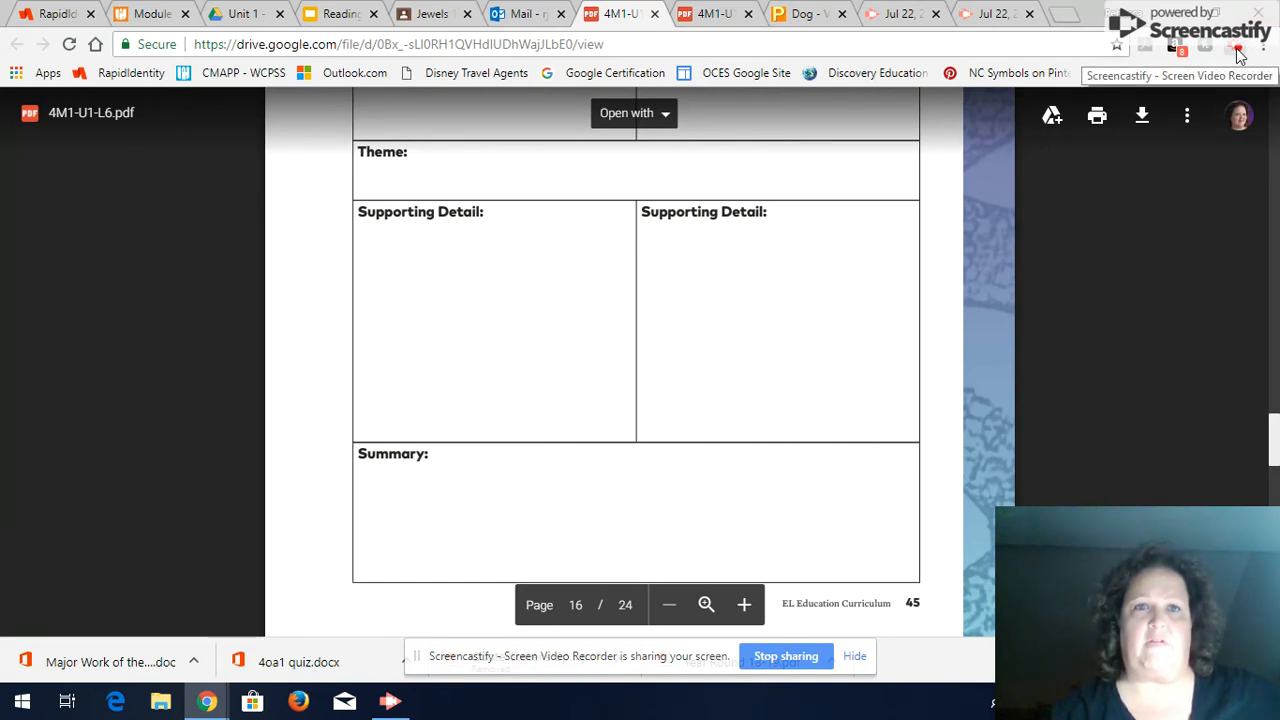
# Go to page 15 and scroll to the example note-catcher's completed summary of 'dog'.
pyautogui.click(1237, 47)
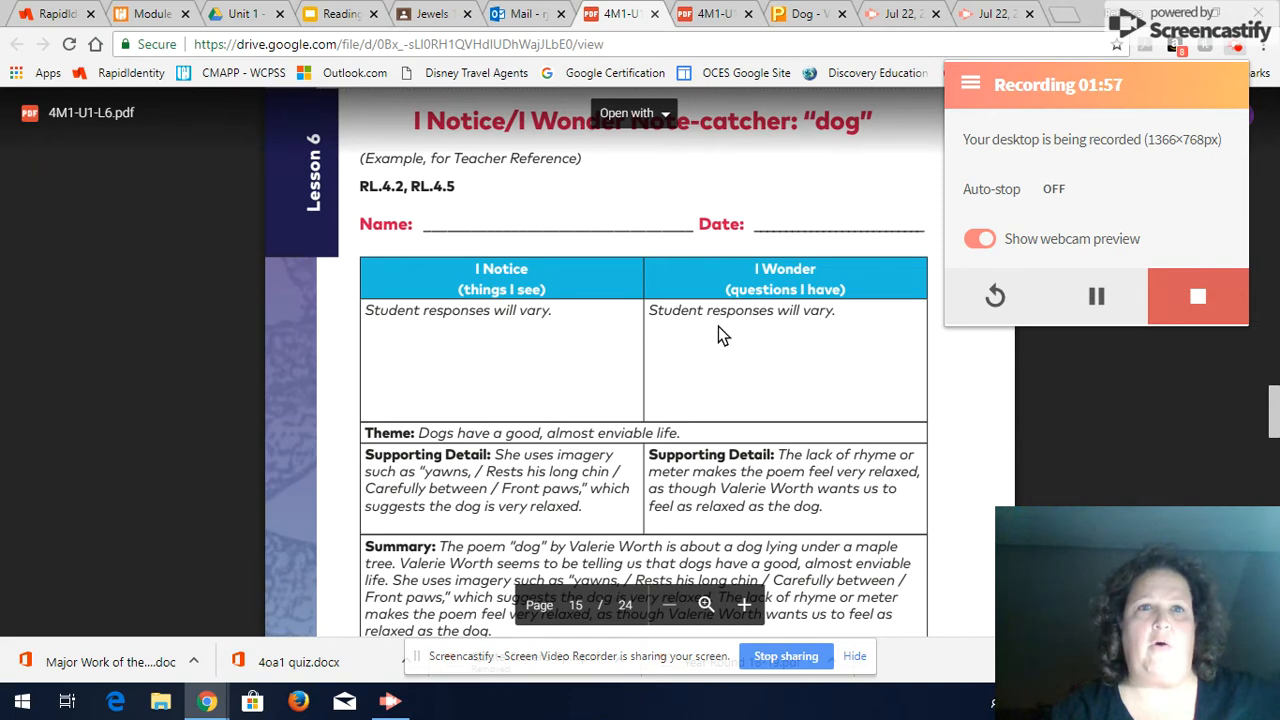
pyautogui.scroll(-3)
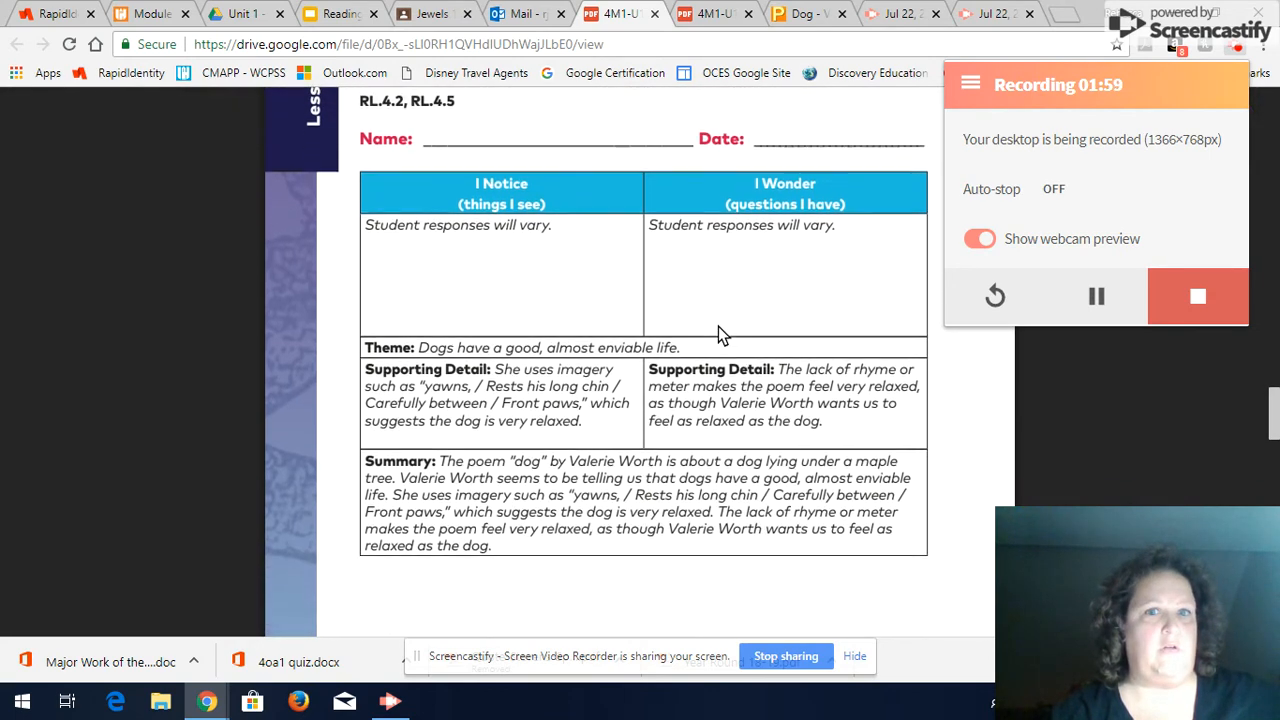
pyautogui.scroll(-3)
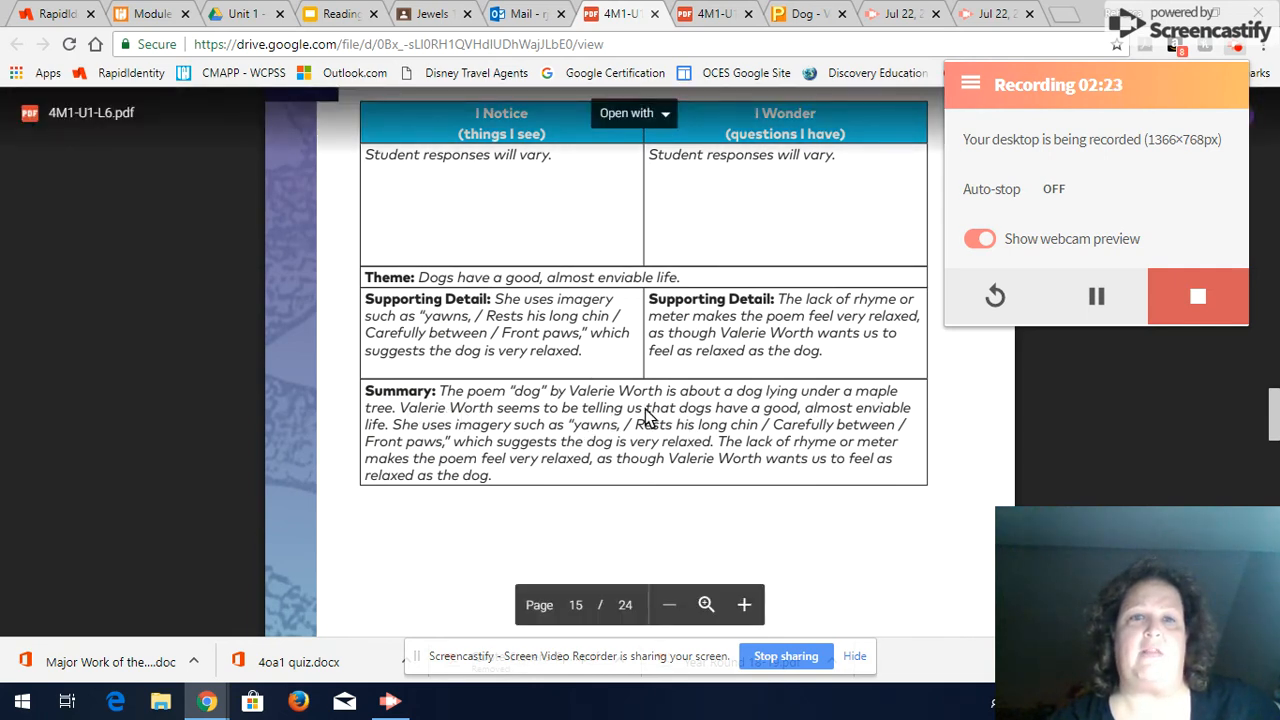
pyautogui.moveTo(755, 418)
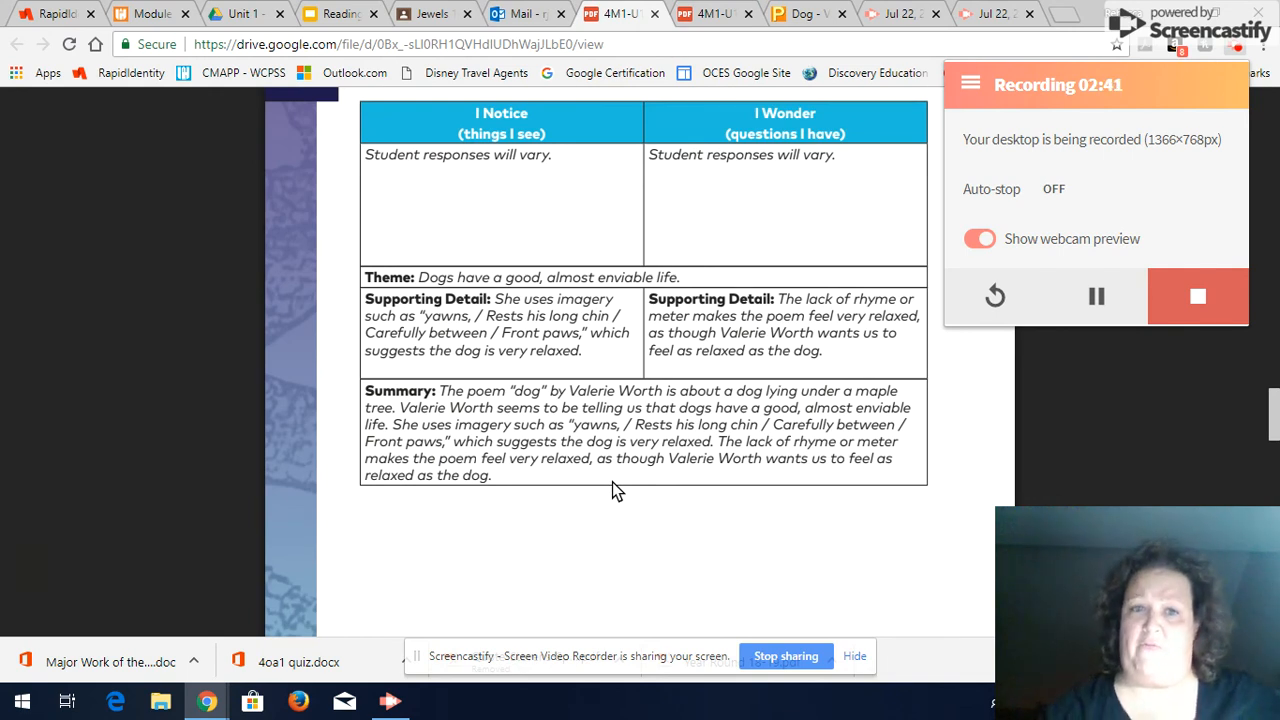
pyautogui.moveTo(578, 438)
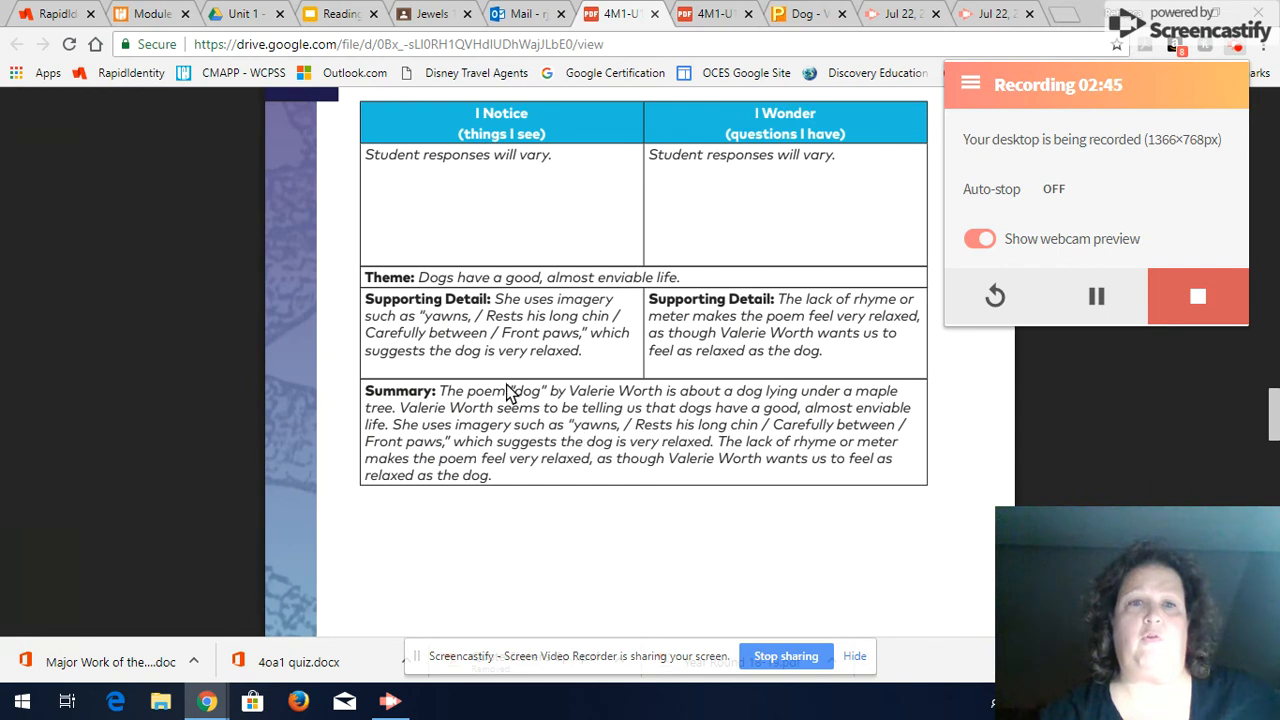
pyautogui.moveTo(625, 407)
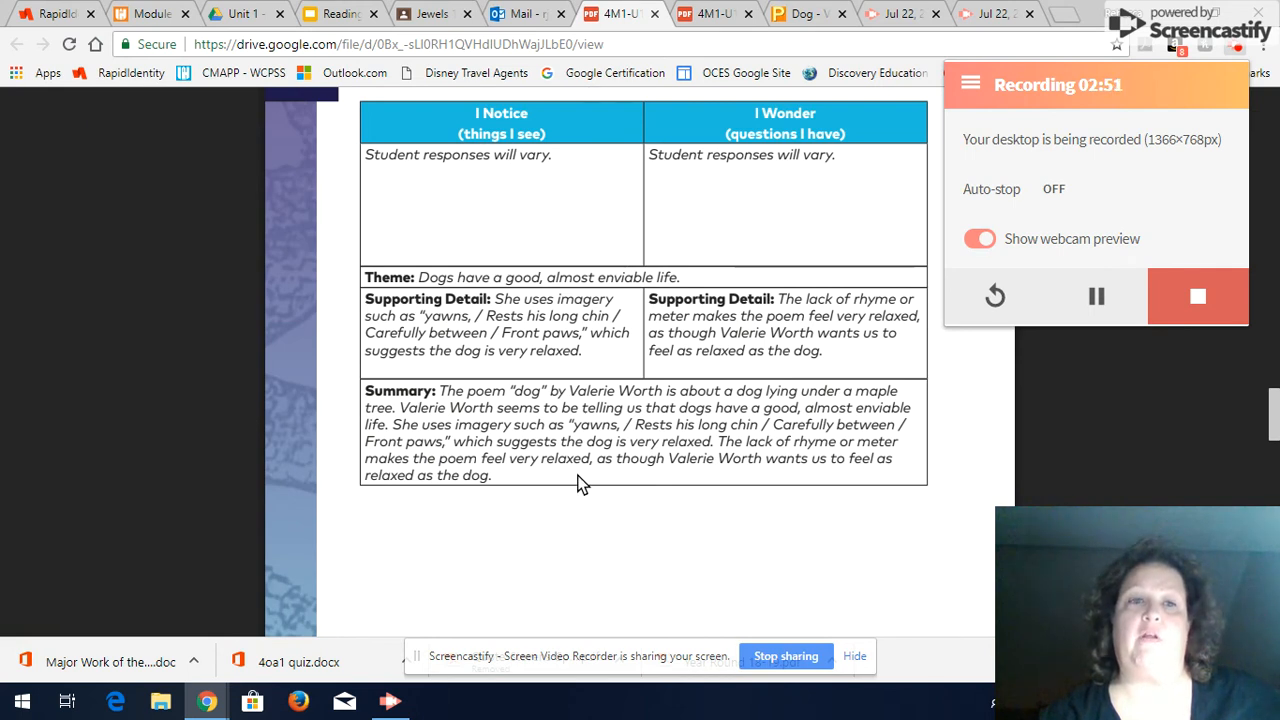
pyautogui.moveTo(613, 480)
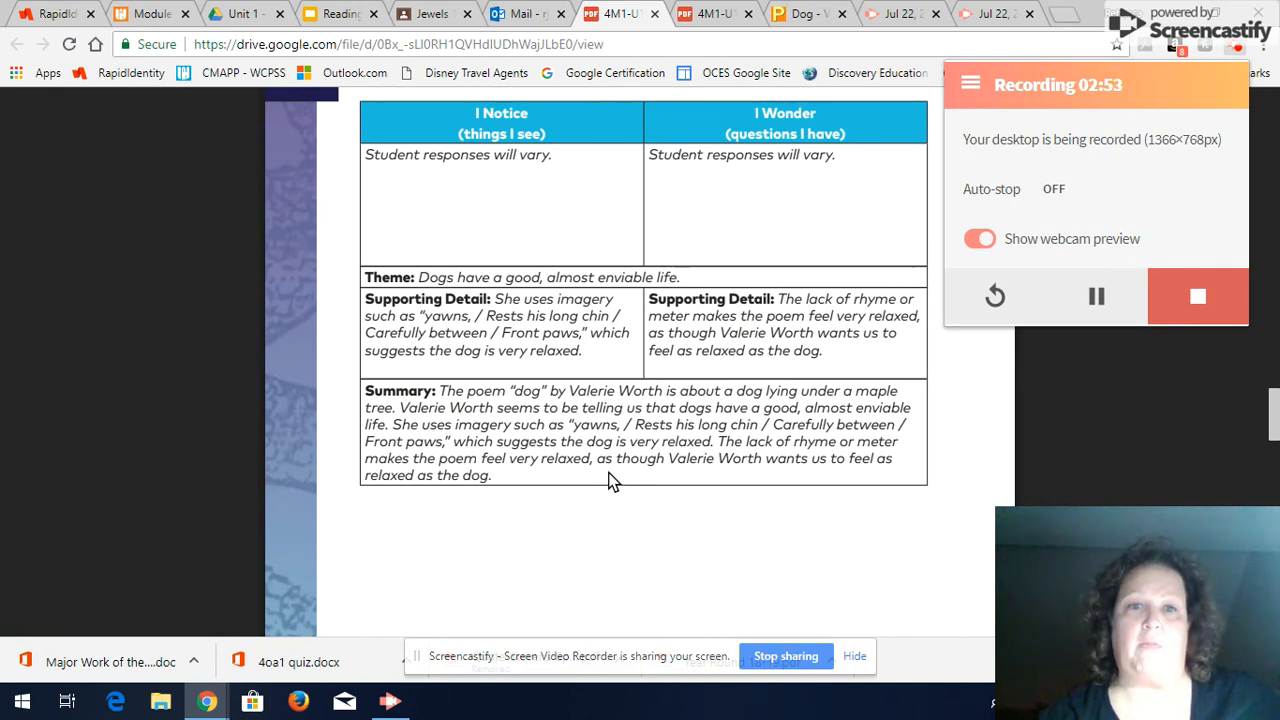